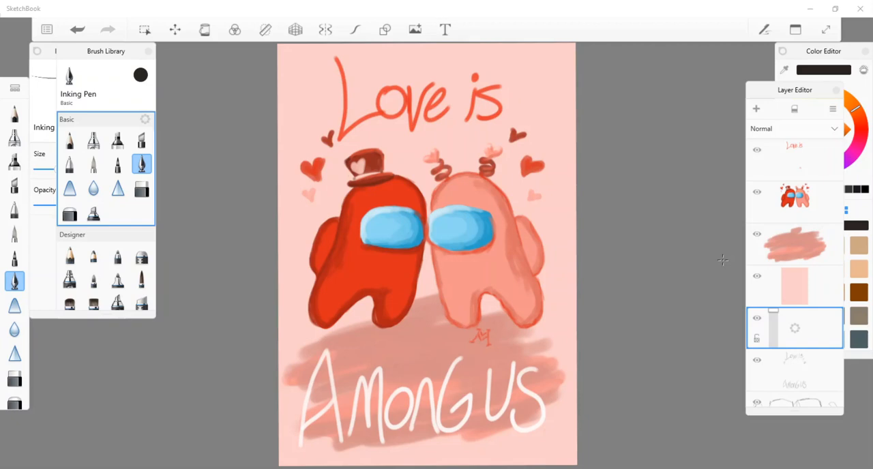
mouse_move(704, 94)
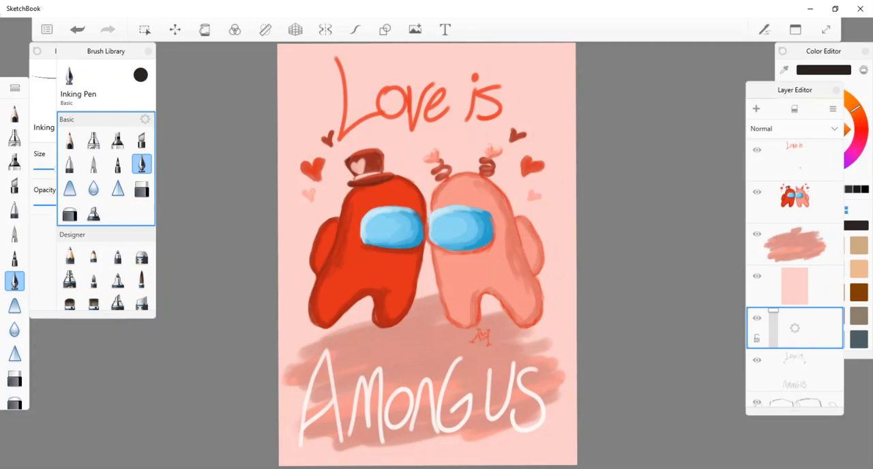
Hide the coloured painting layers and the sketch layers, leaving a blank white page
click(756, 148)
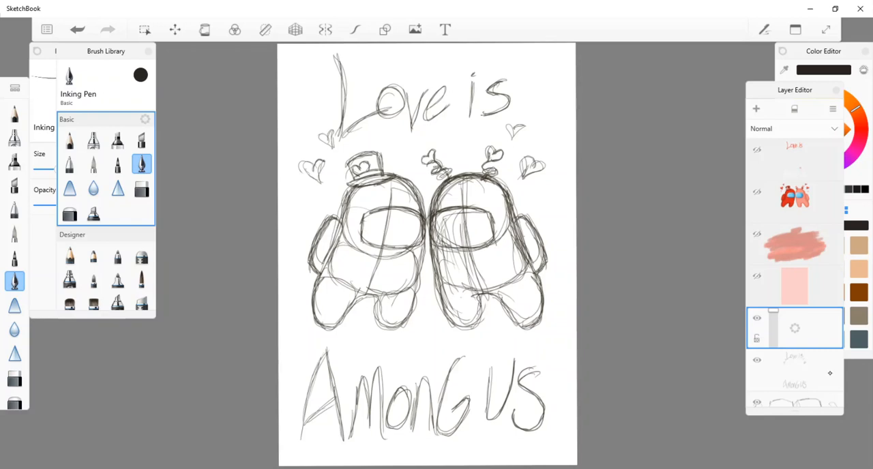
scroll(down, 3)
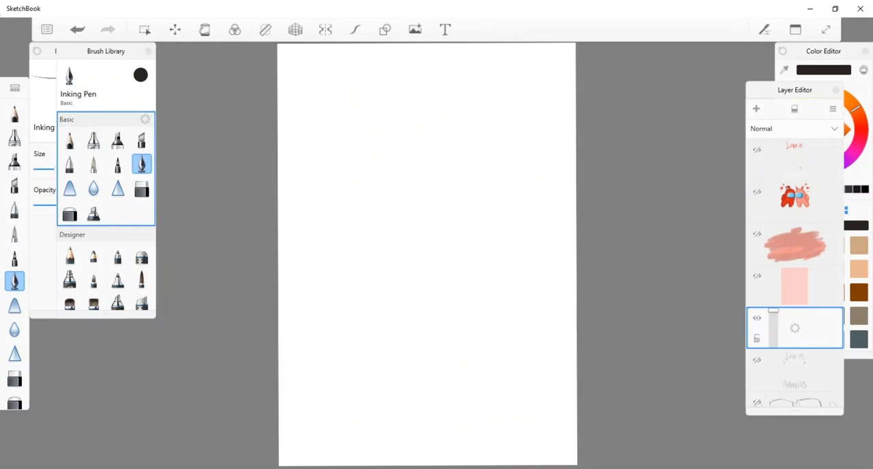
With stroke smoothing on, sketch the curved body outlines of the right and left crewmates
click(354, 30)
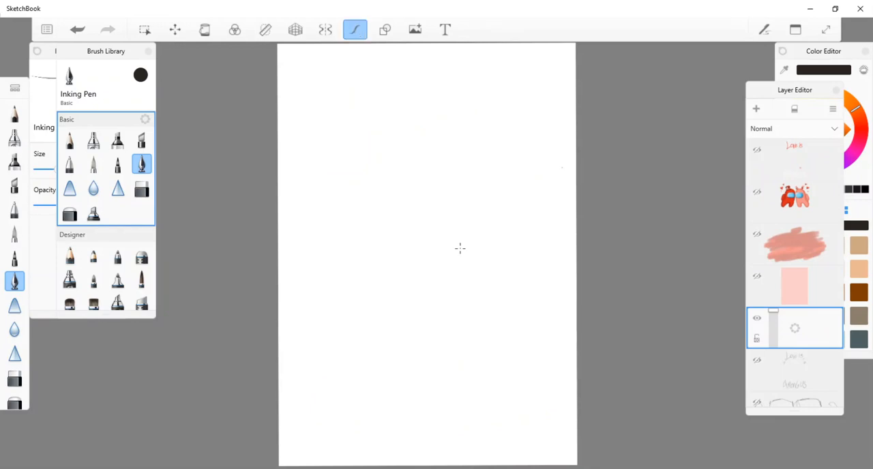
drag(459, 225, 464, 290)
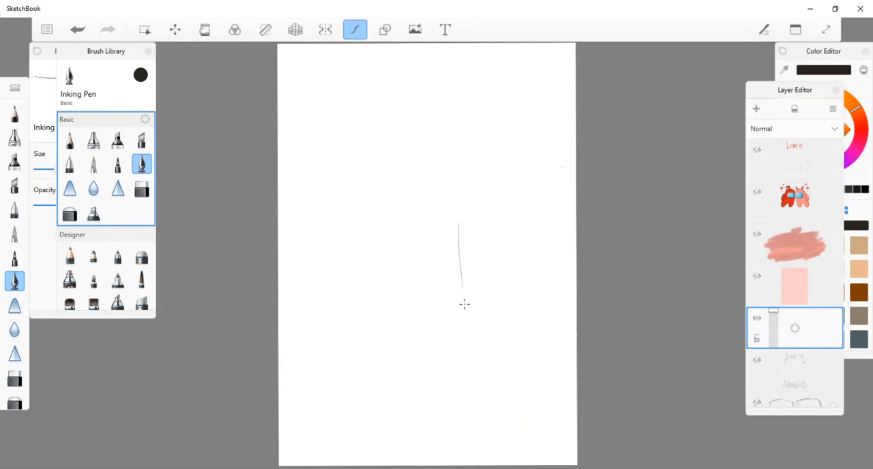
drag(461, 232, 480, 337)
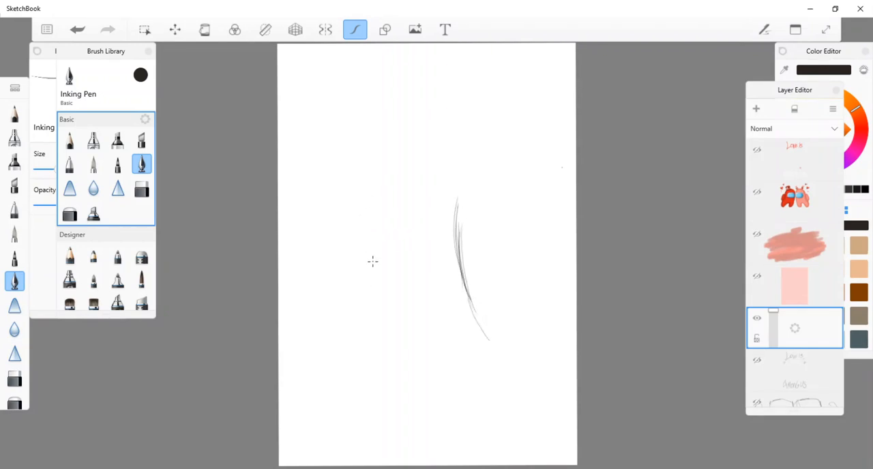
drag(379, 194, 348, 348)
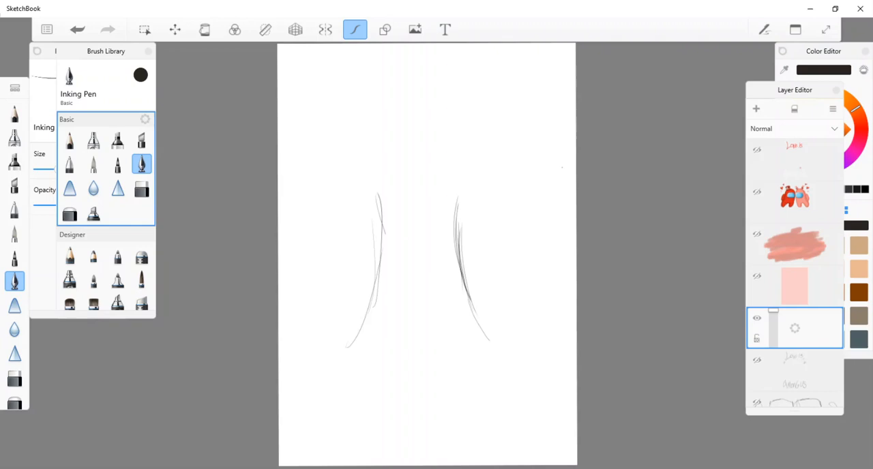
drag(382, 198, 343, 348)
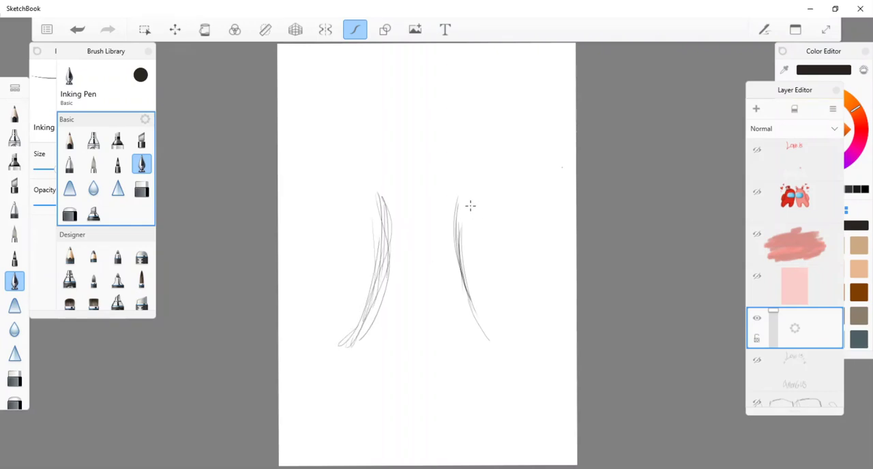
drag(464, 205, 453, 277)
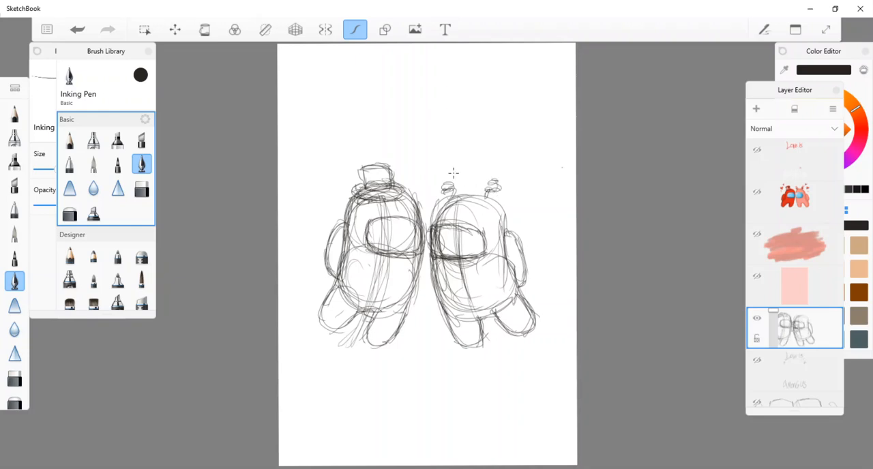
Sketch bow antennae on the right character and select the rough-sketch layer to fade it
drag(437, 178, 453, 171)
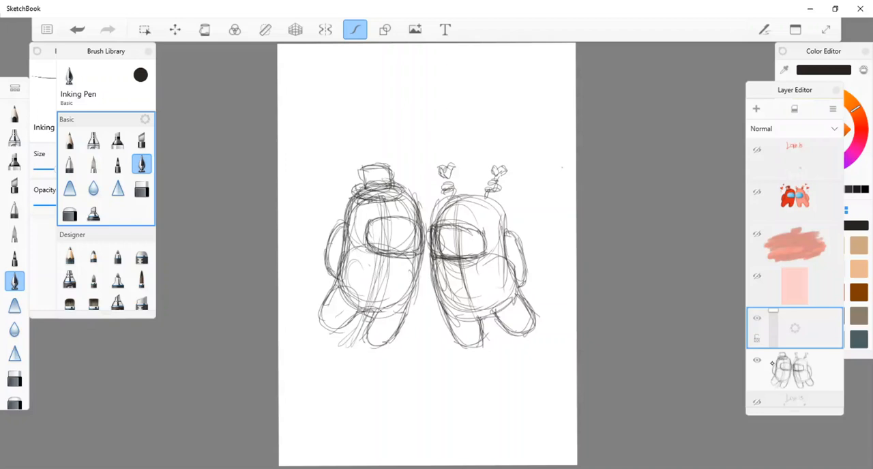
click(794, 371)
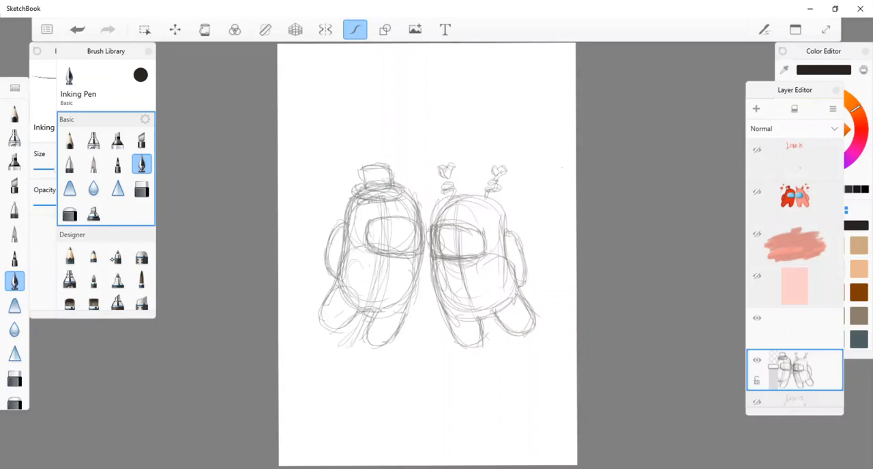
click(117, 249)
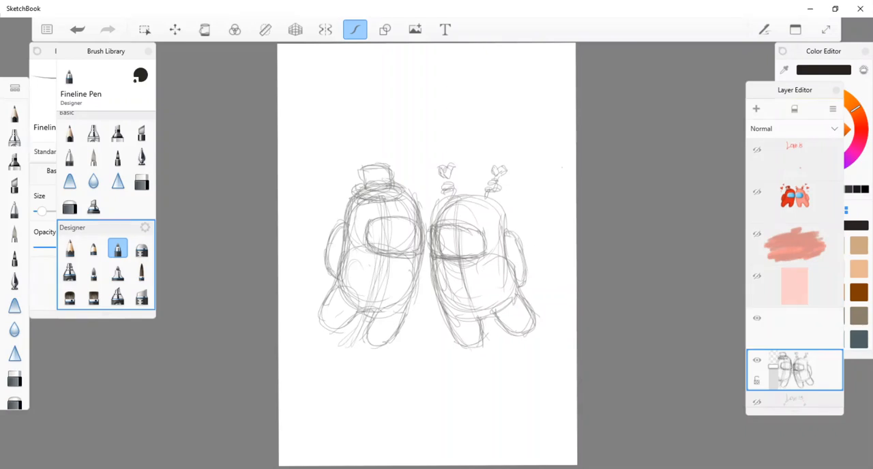
click(142, 164)
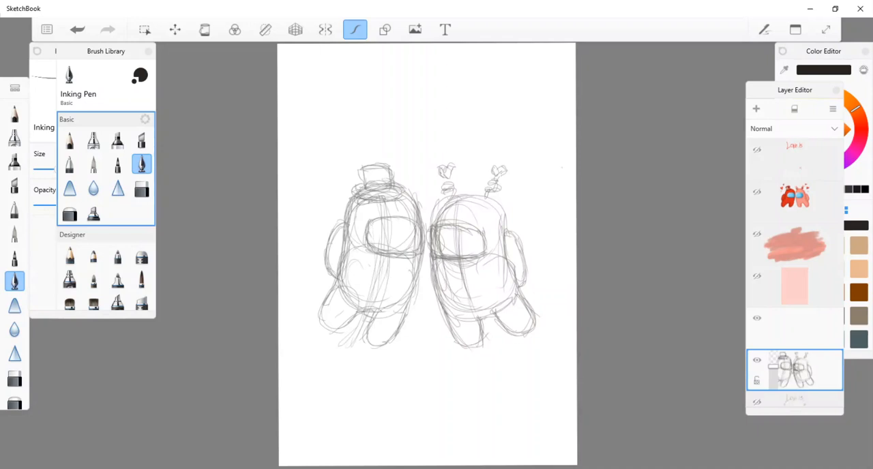
mouse_move(442, 287)
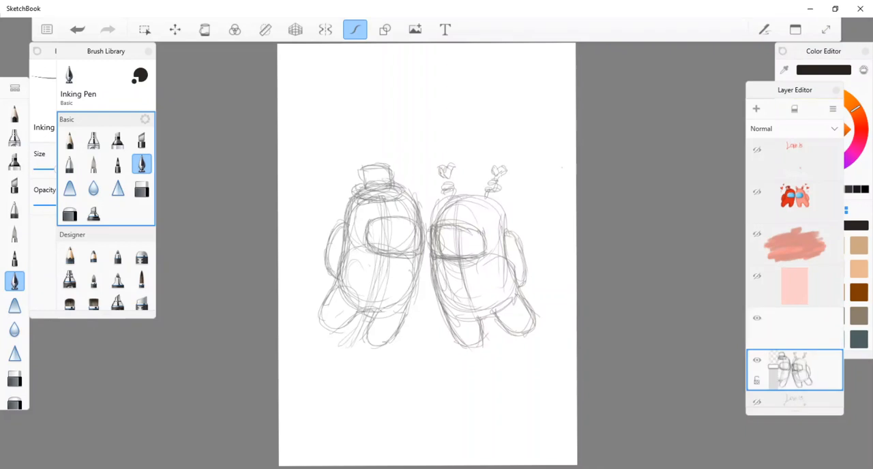
click(756, 109)
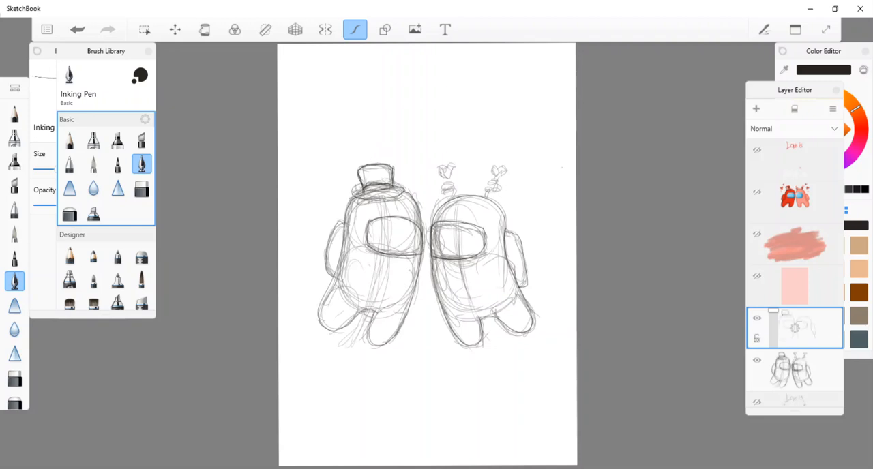
mouse_move(453, 194)
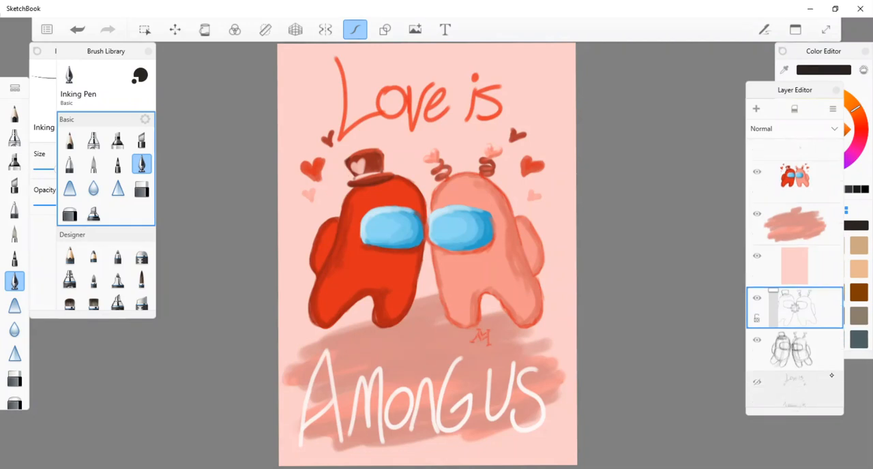
scroll(down, 3)
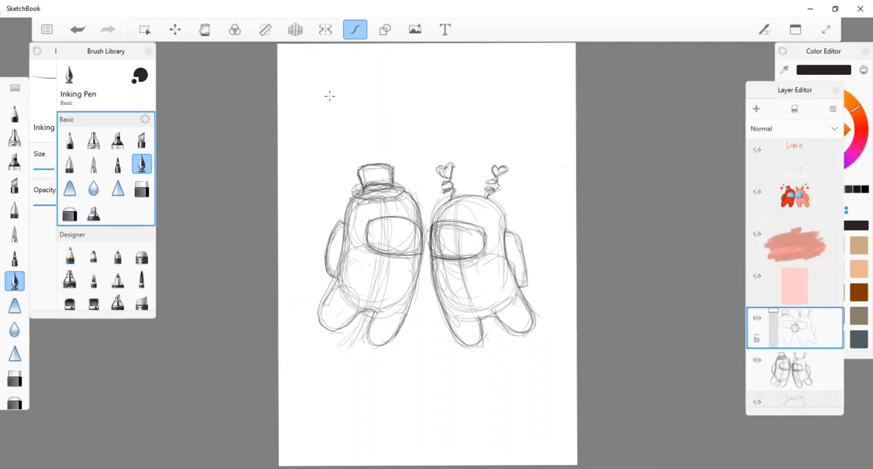
Hand-letter 'Love is' above the crewmates and 'Among Us' beneath them
drag(317, 68, 327, 121)
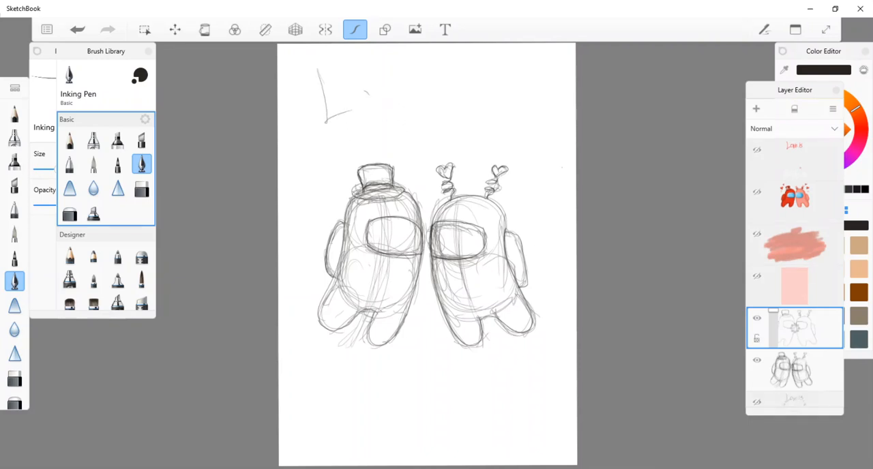
drag(358, 89, 407, 112)
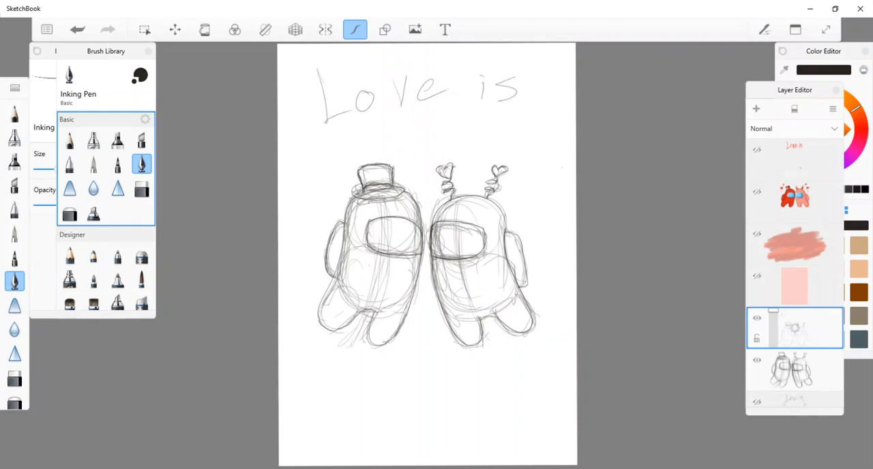
drag(334, 371, 361, 448)
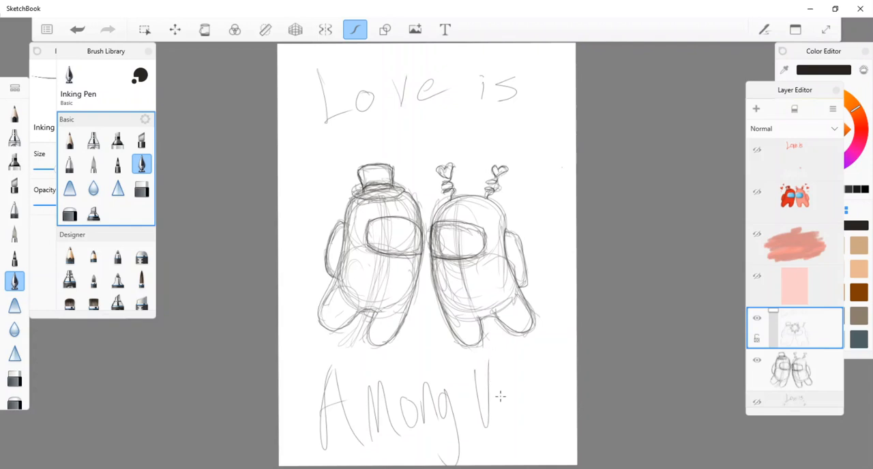
drag(492, 403, 525, 409)
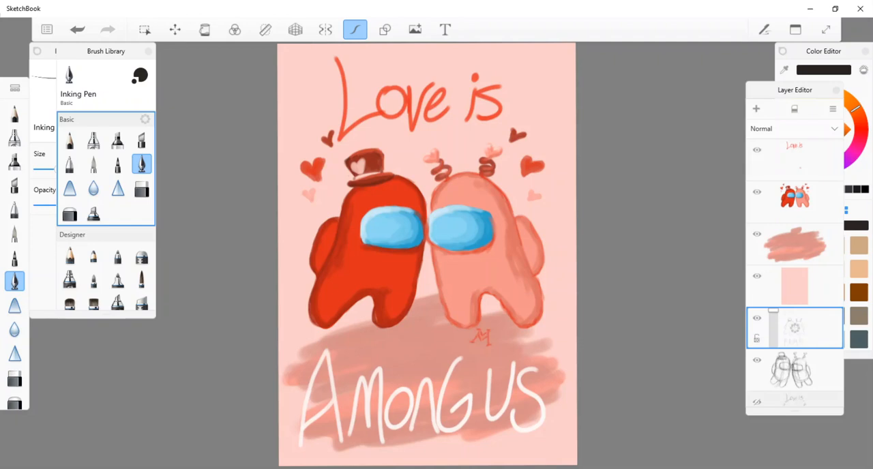
mouse_move(571, 167)
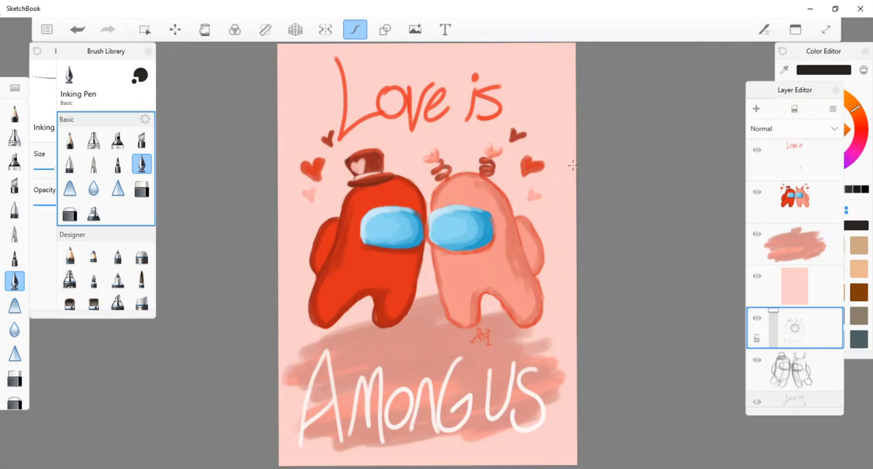
mouse_move(650, 207)
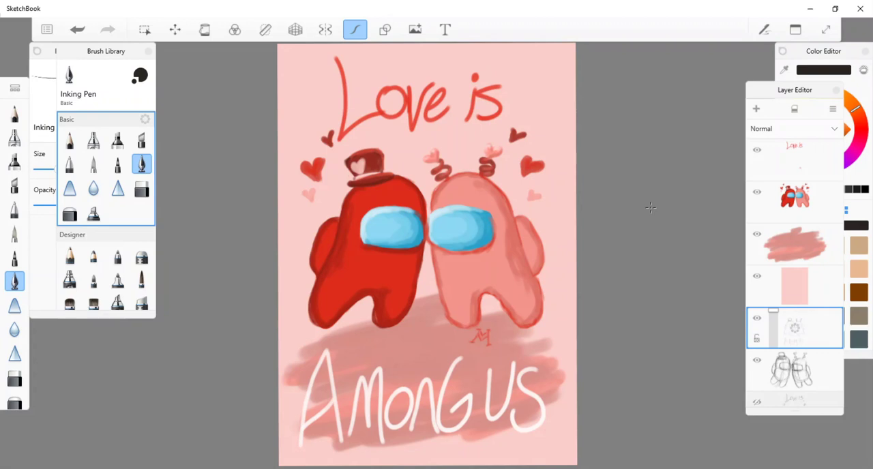
mouse_move(600, 312)
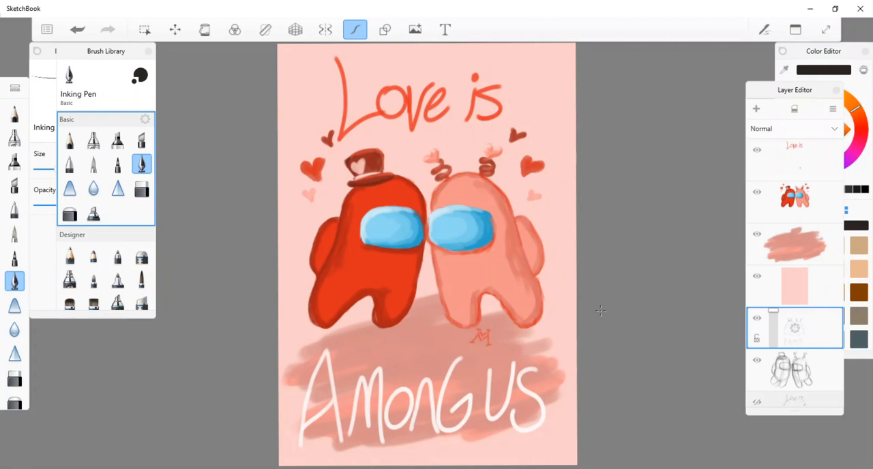